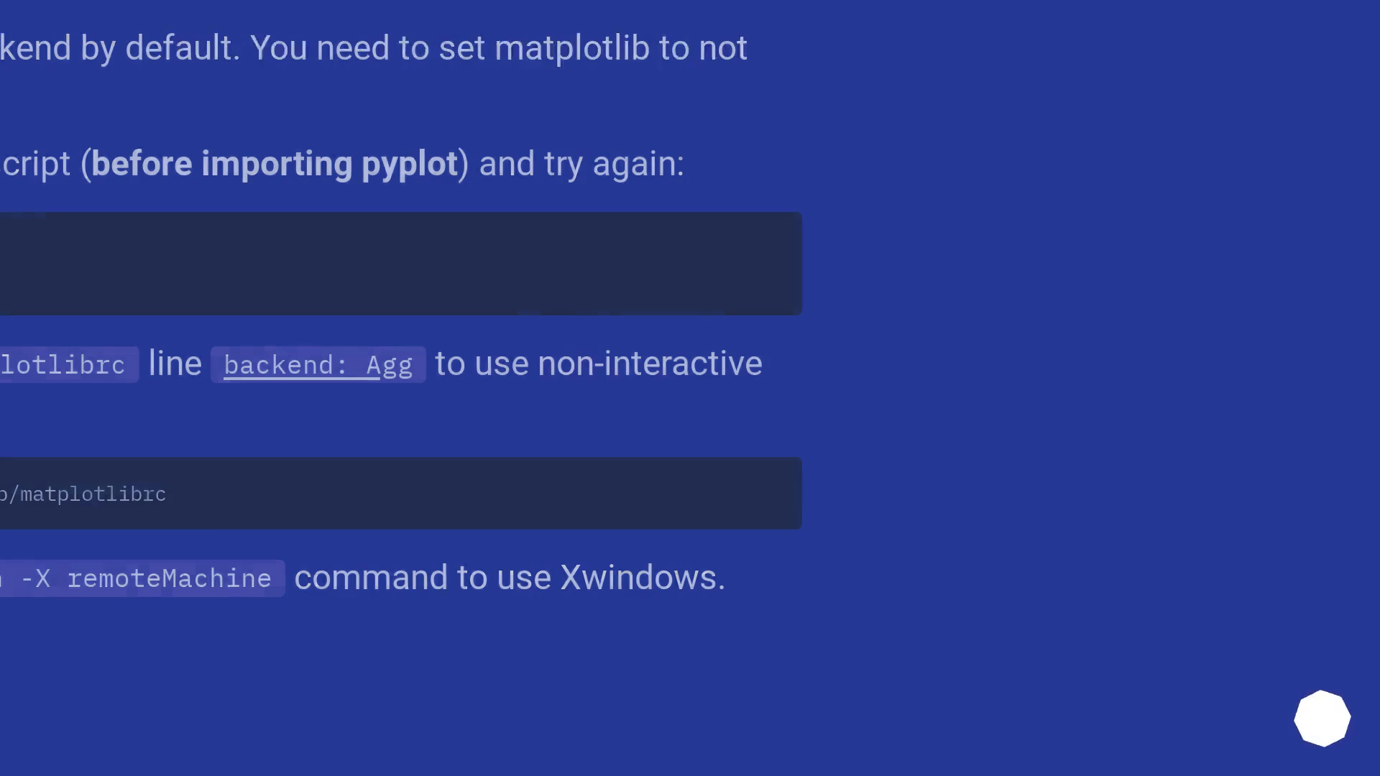
# - Advance to the slide adding import matplotlib and matplotlib.use('Agg') at the script's very beginning
pyautogui.scroll(-3)
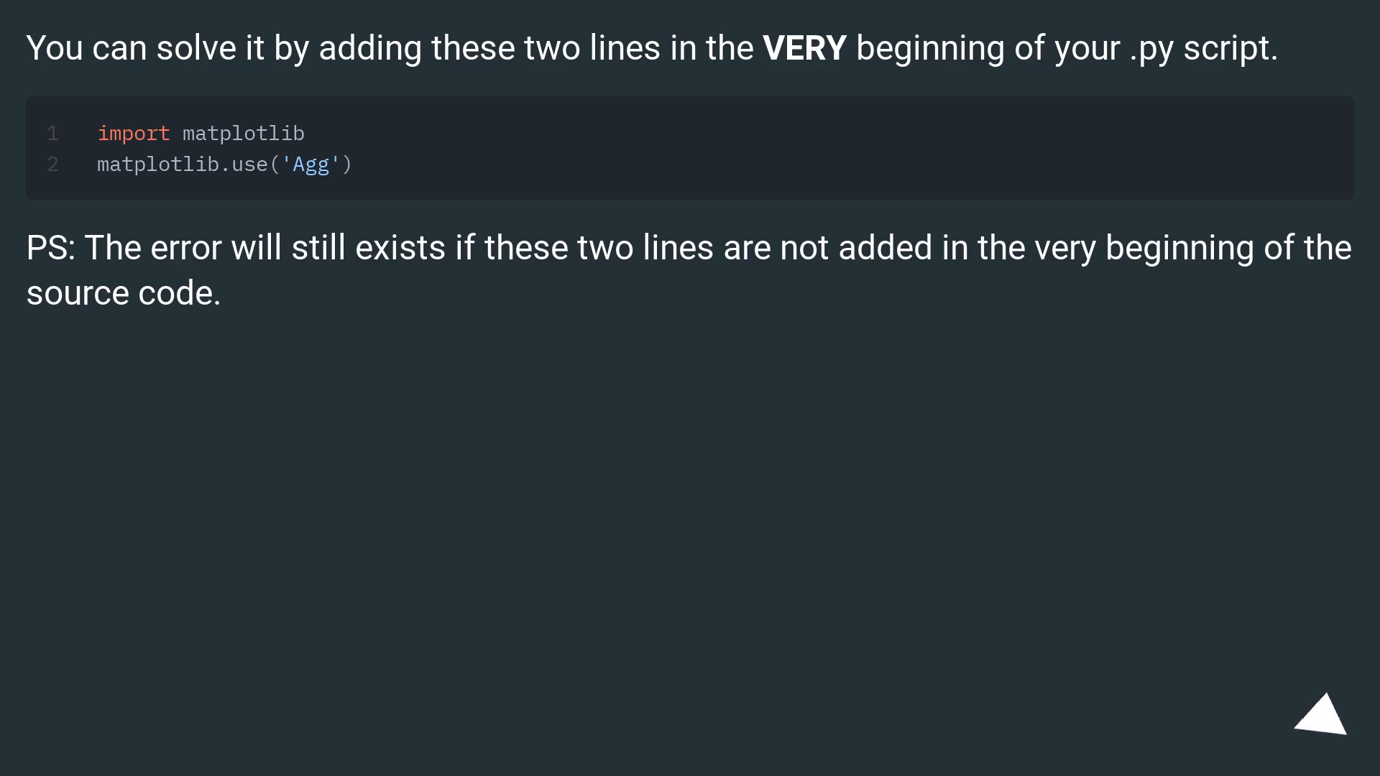
pyautogui.click(1324, 723)
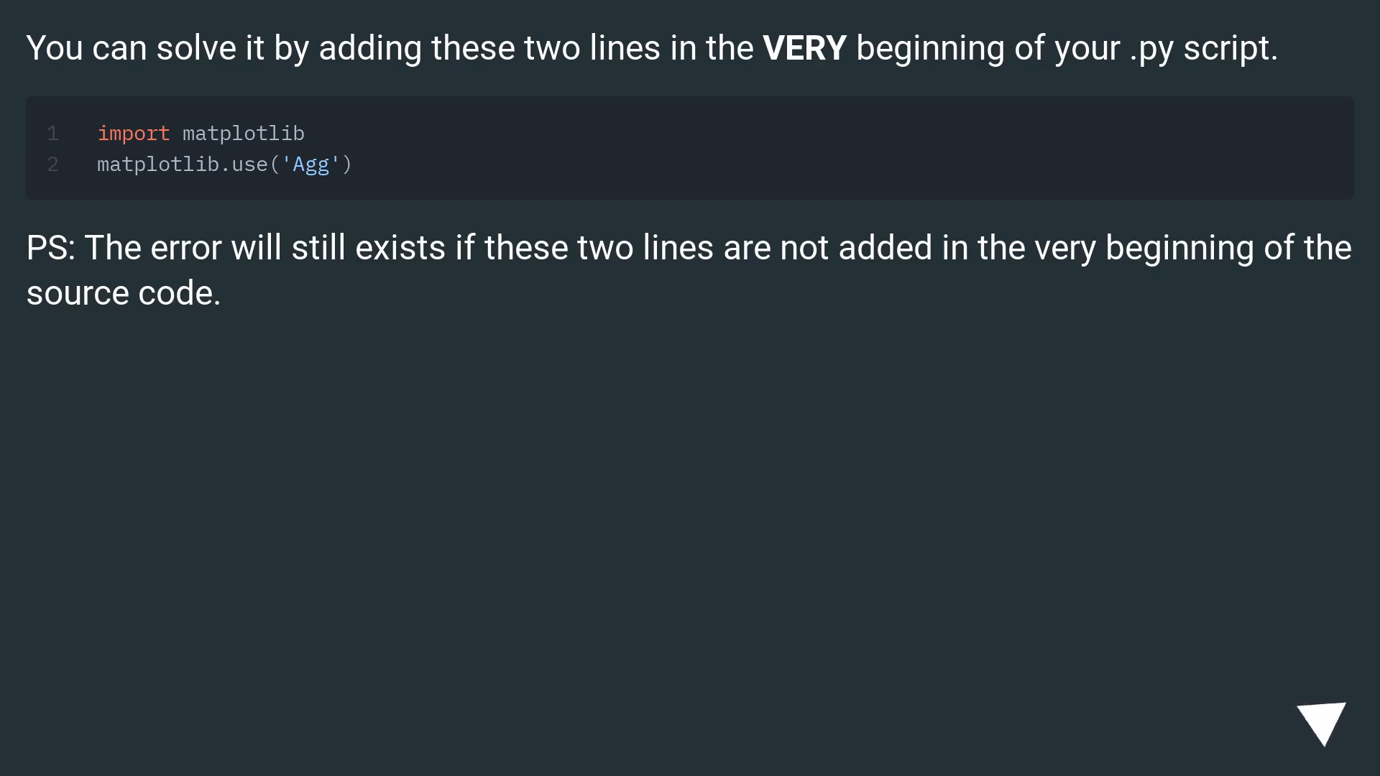
pyautogui.click(1324, 713)
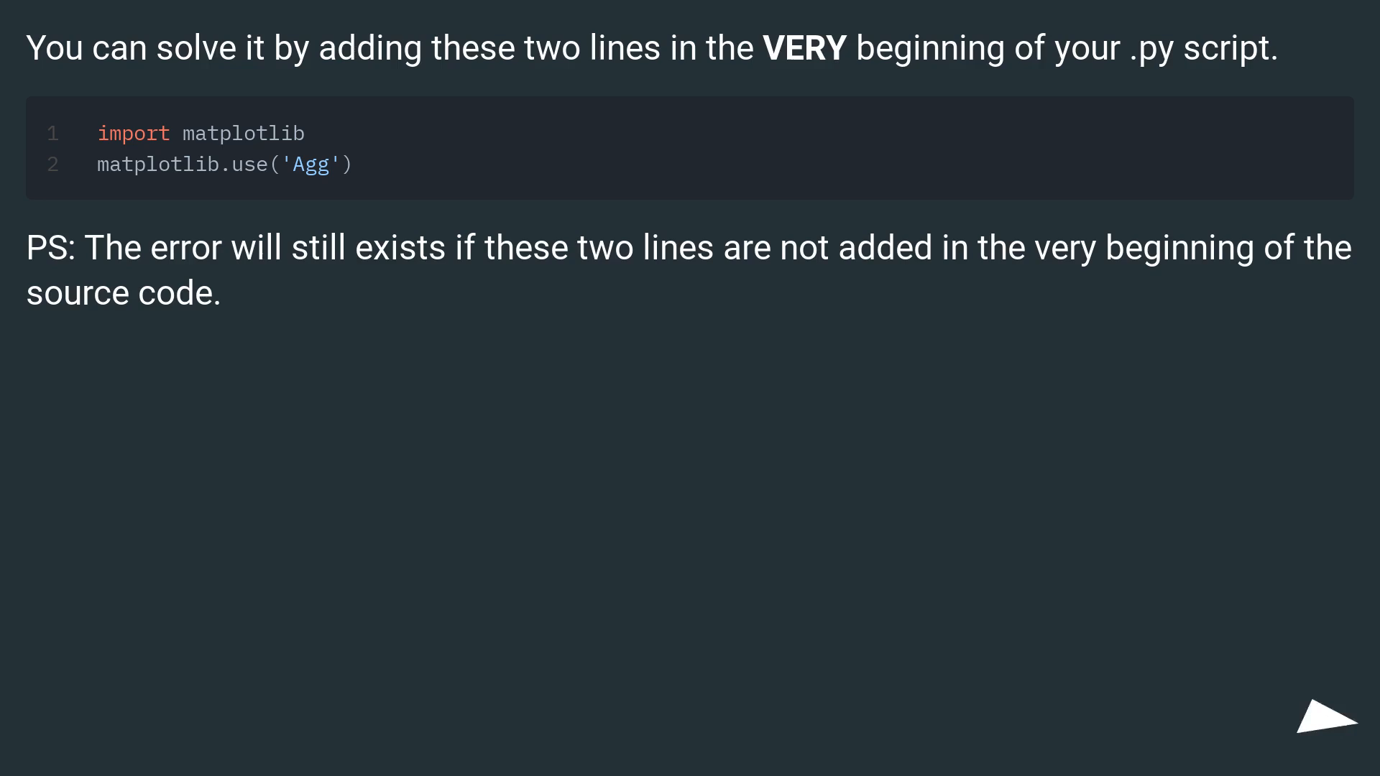
pyautogui.click(1335, 715)
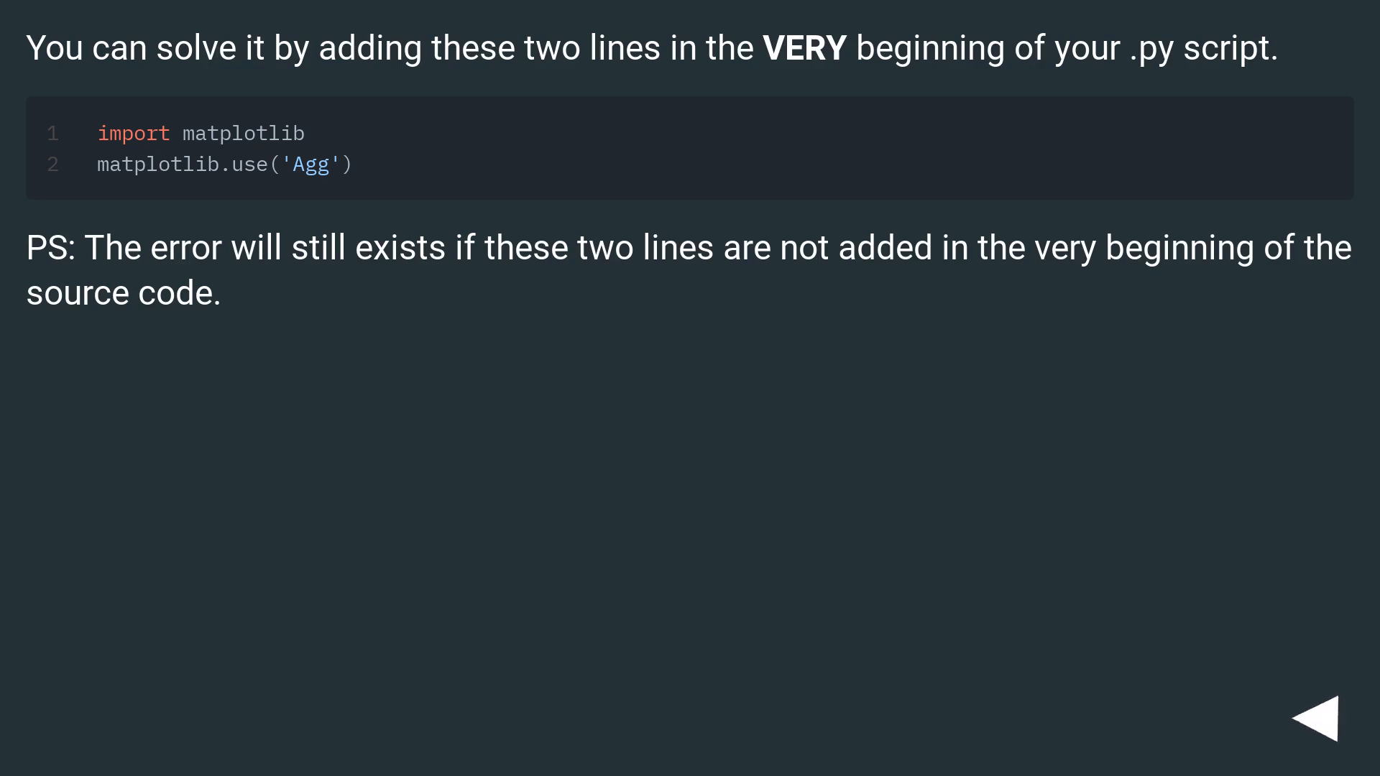
pyautogui.click(1330, 711)
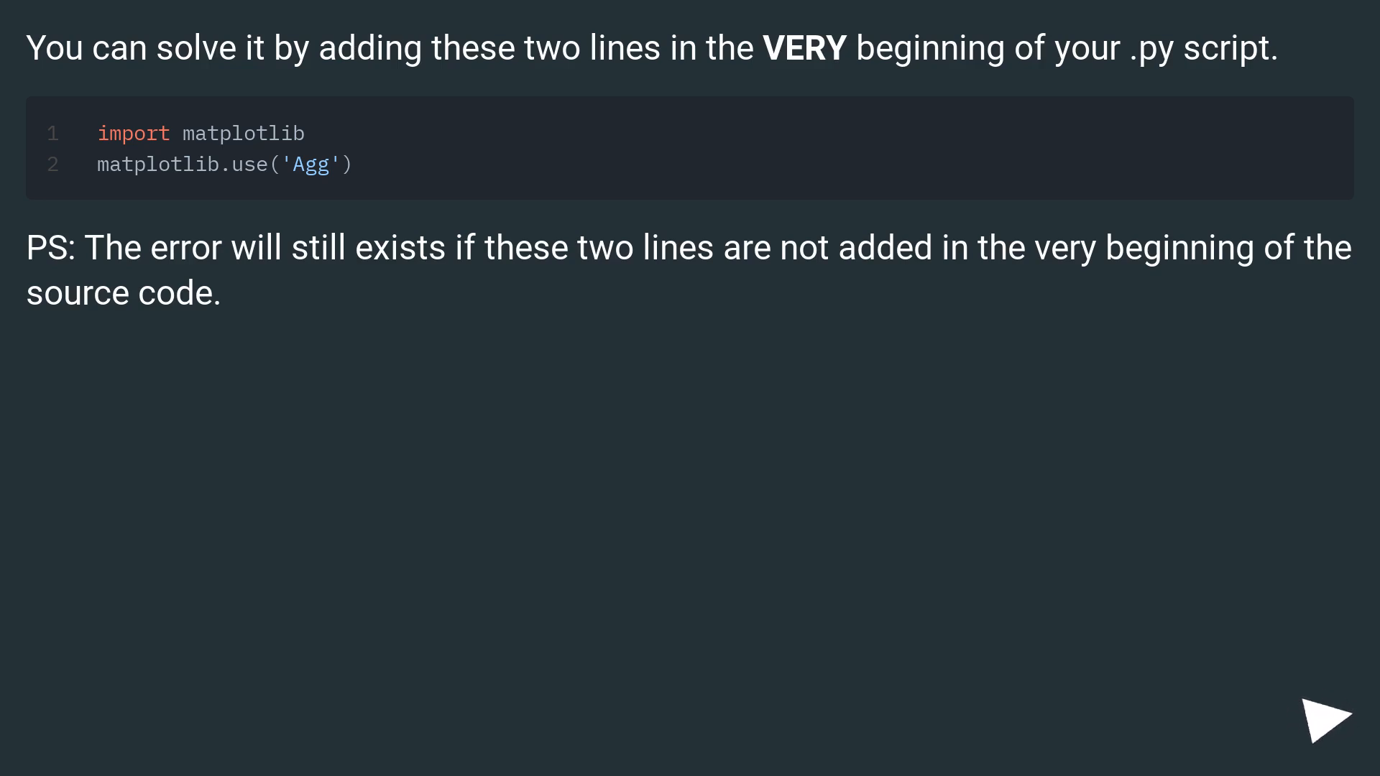